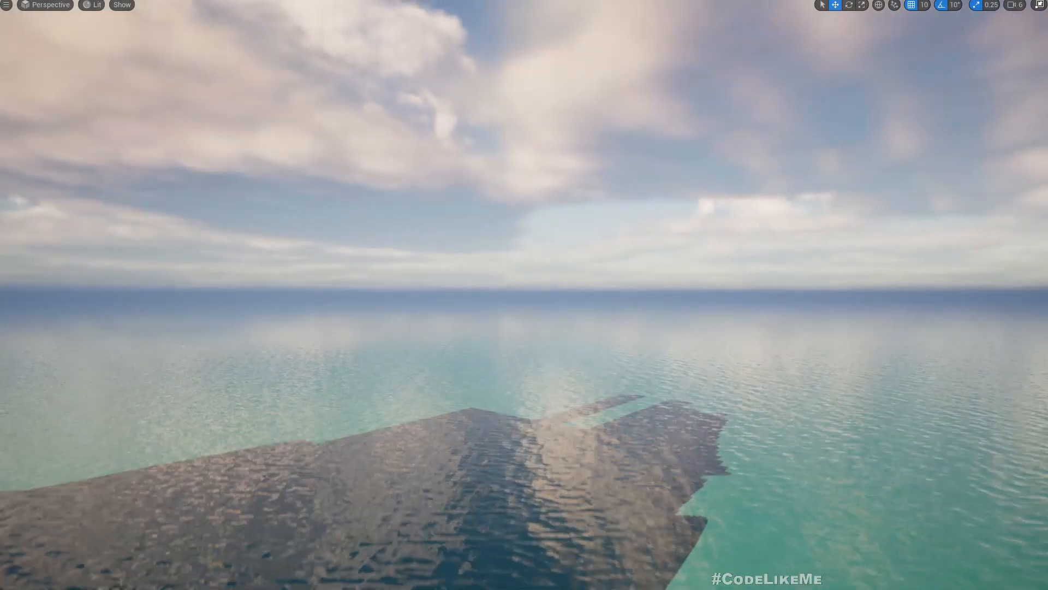
Look around the ocean scene in play mode before returning to the OpenWorld level.
drag(524, 301, 524, 133)
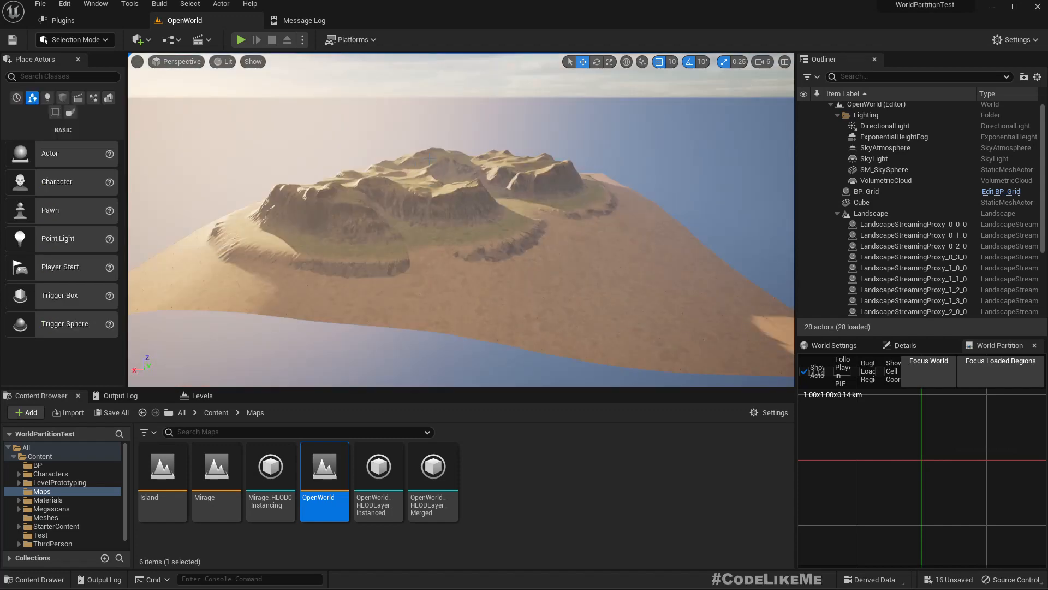
Filter the Plugins list by 'water' and confirm the Water plugin is enabled.
click(303, 20)
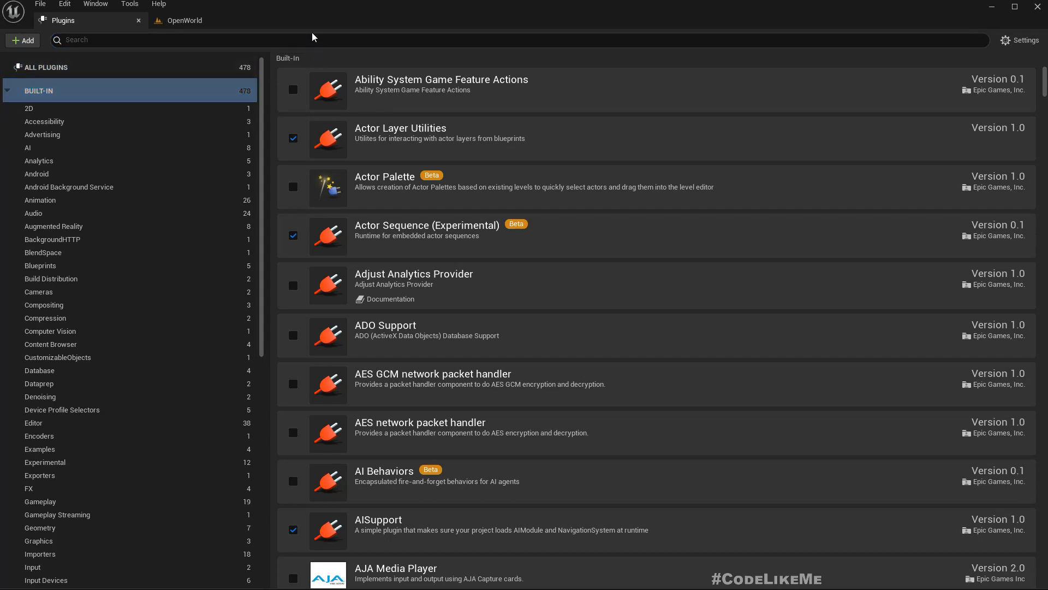
text(water)
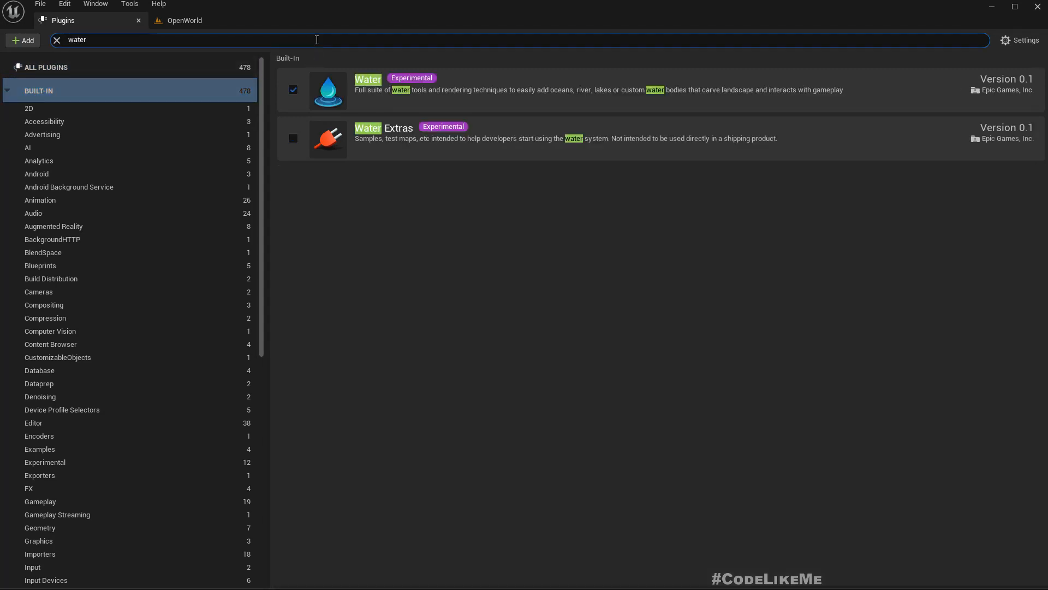
mouse_move(356, 92)
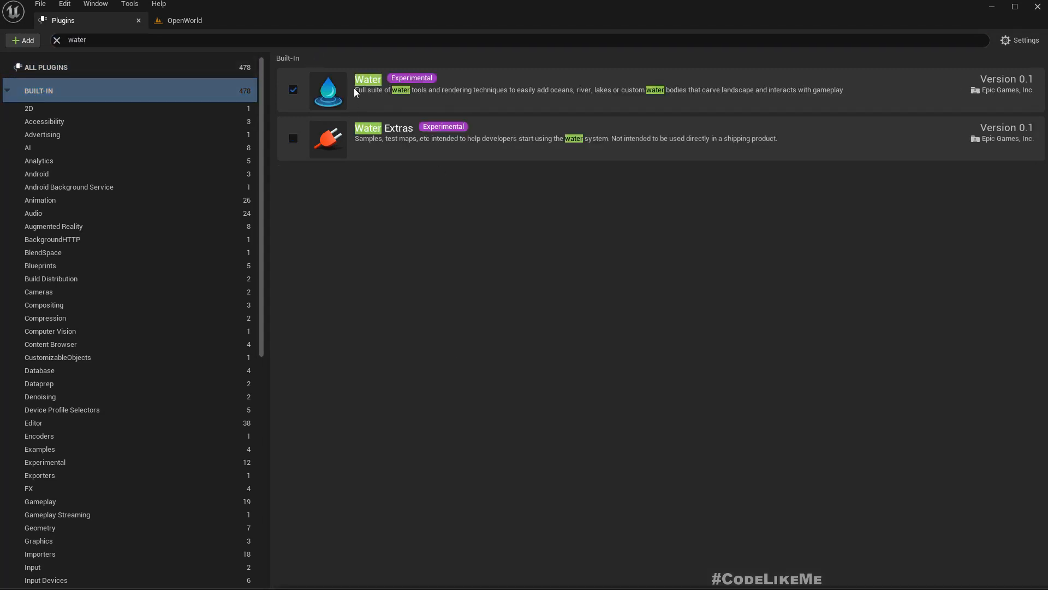
mouse_move(412, 86)
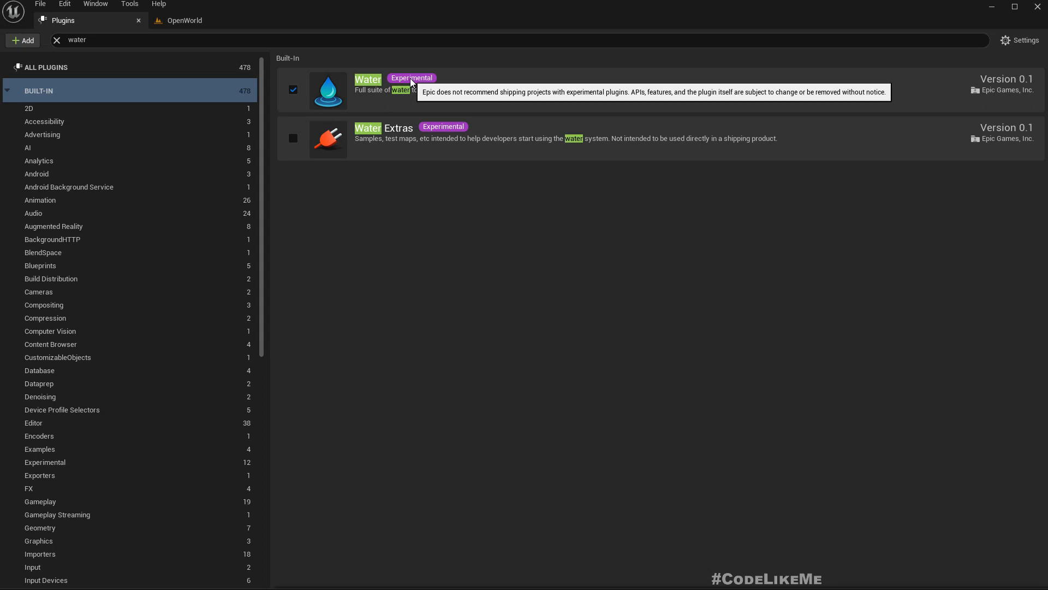
mouse_move(467, 214)
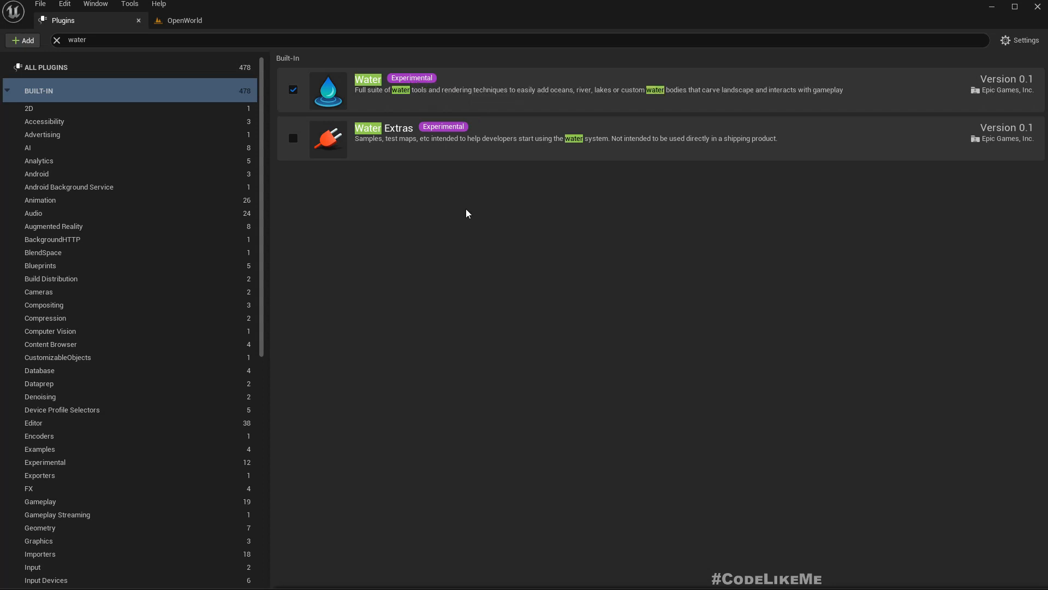
mouse_move(473, 216)
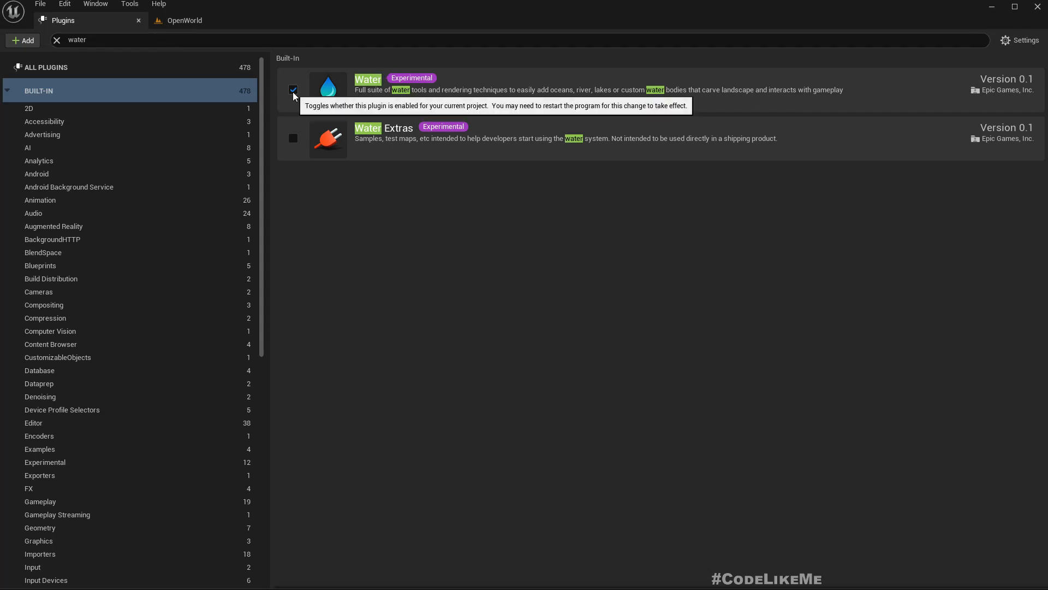
mouse_move(312, 94)
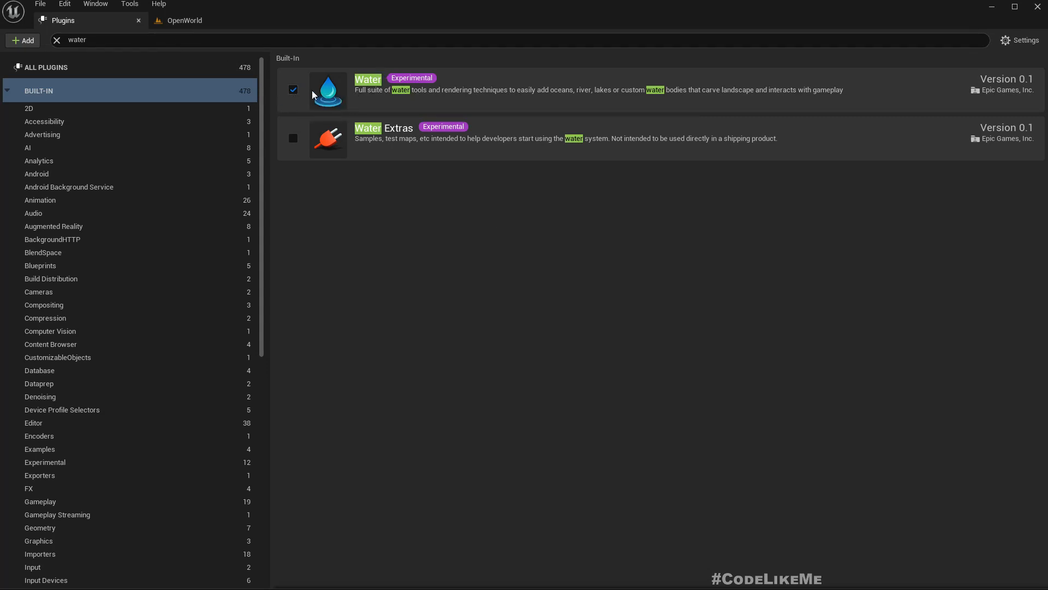
mouse_move(326, 98)
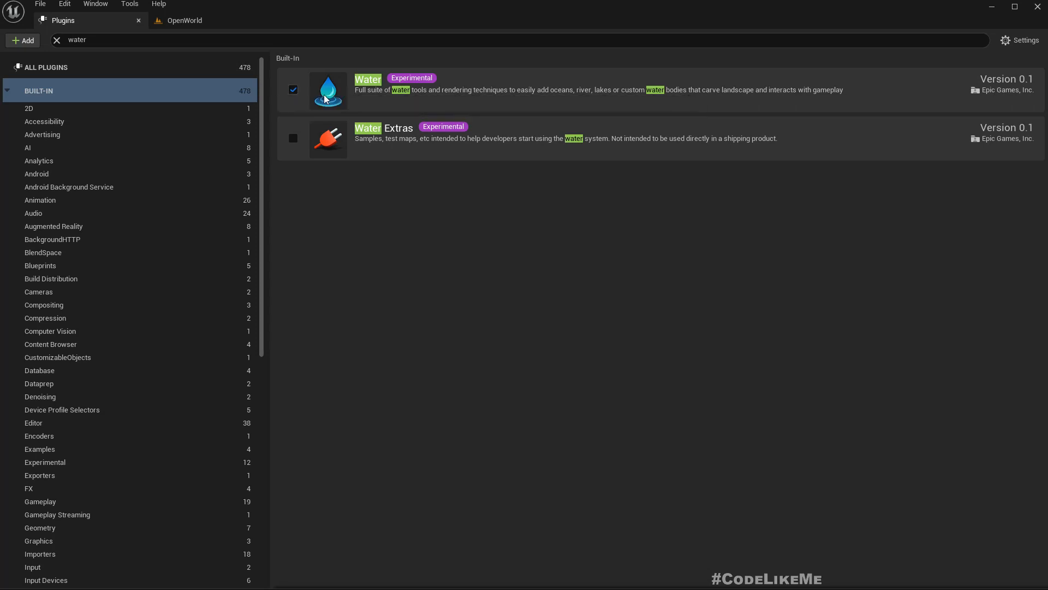
mouse_move(317, 99)
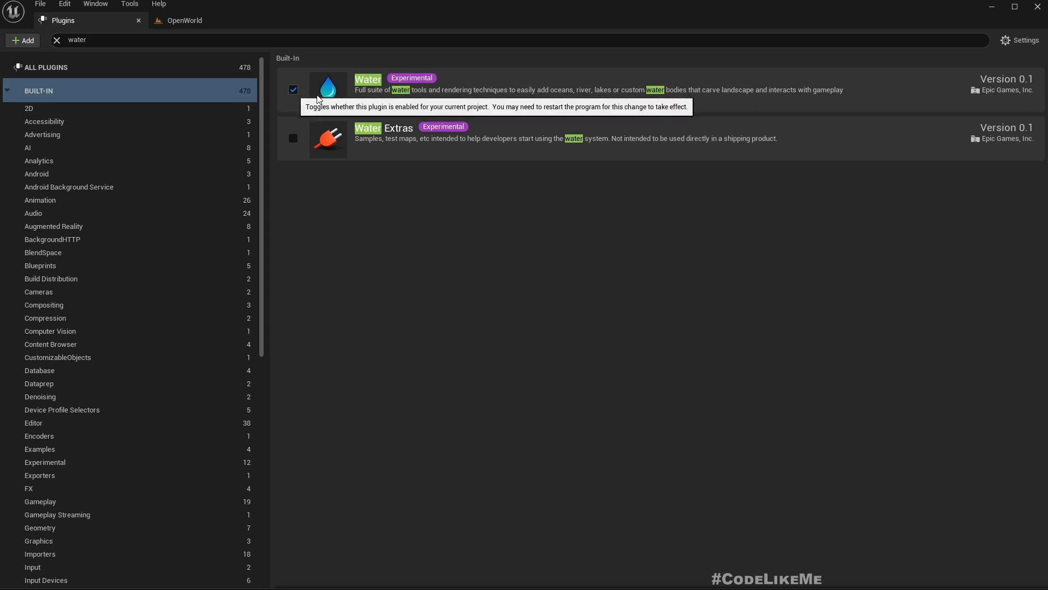
mouse_move(141, 24)
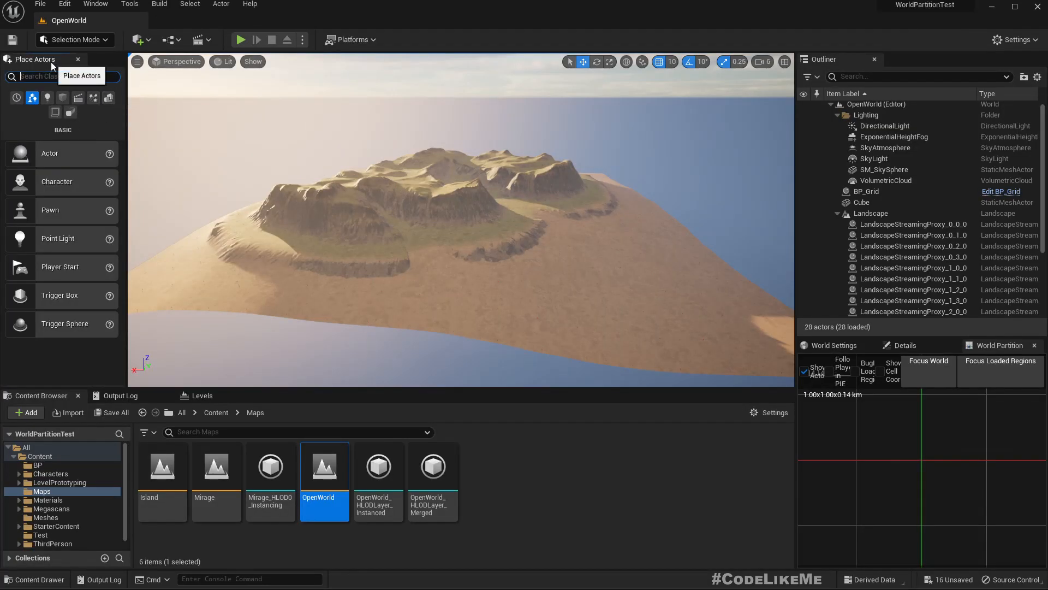
Place a Water Body Ocean actor from Place Actors over the island and select it.
text(water)
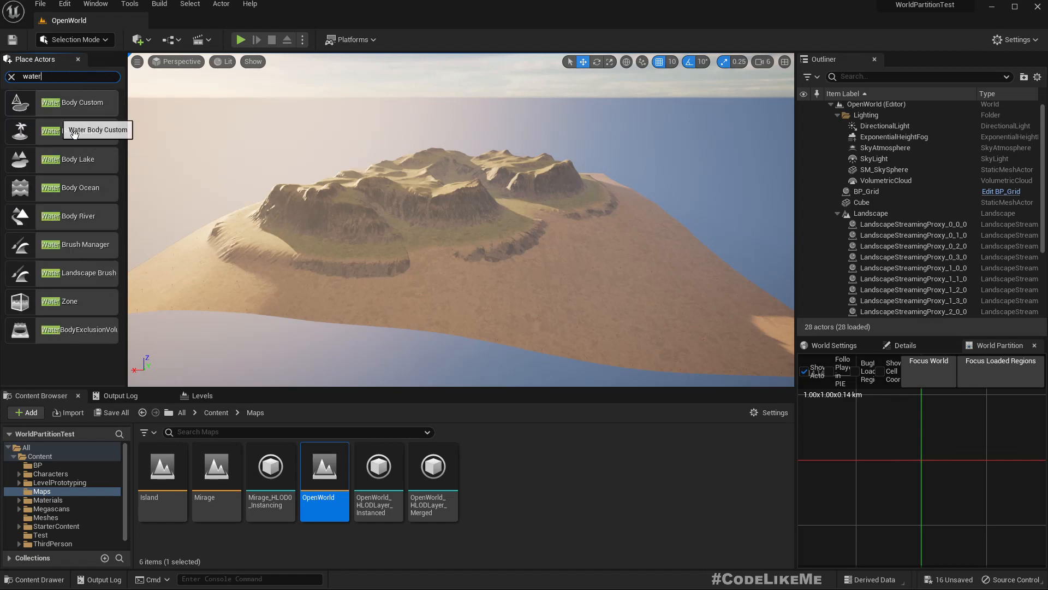
mouse_move(80, 157)
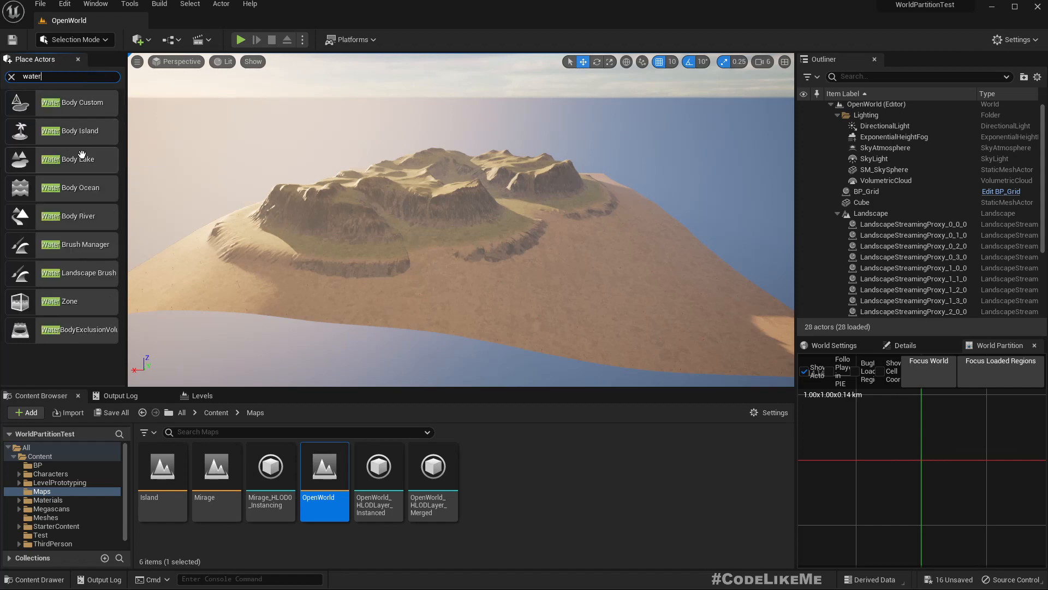
mouse_move(74, 139)
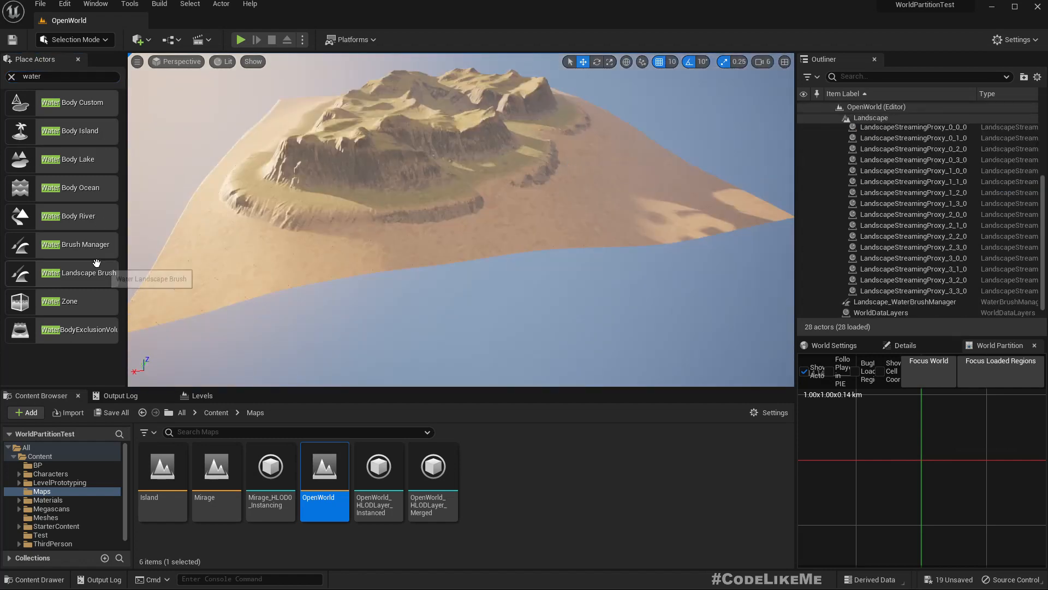
mouse_move(82, 191)
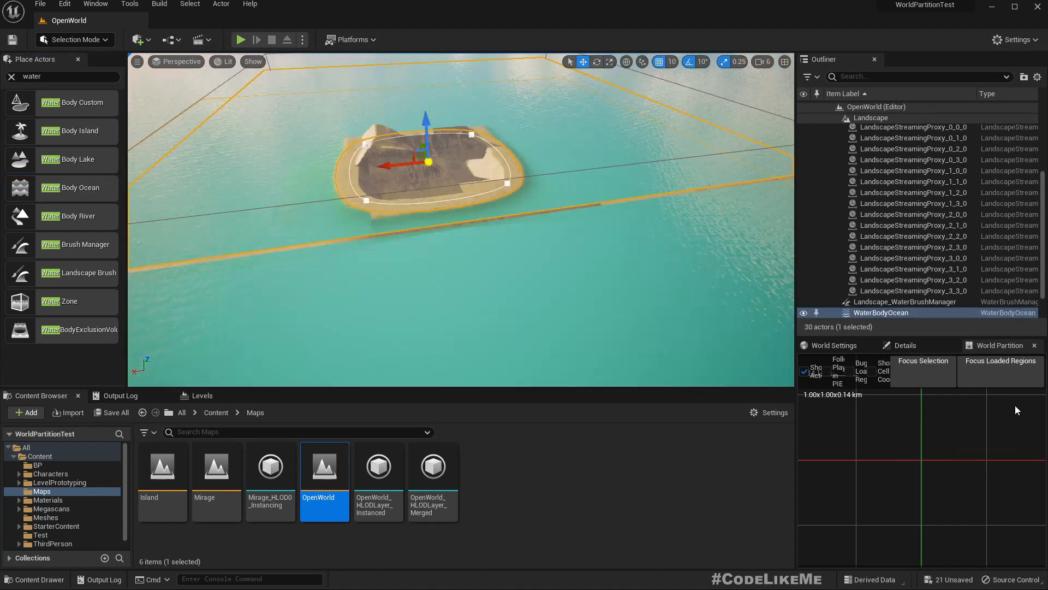
click(905, 345)
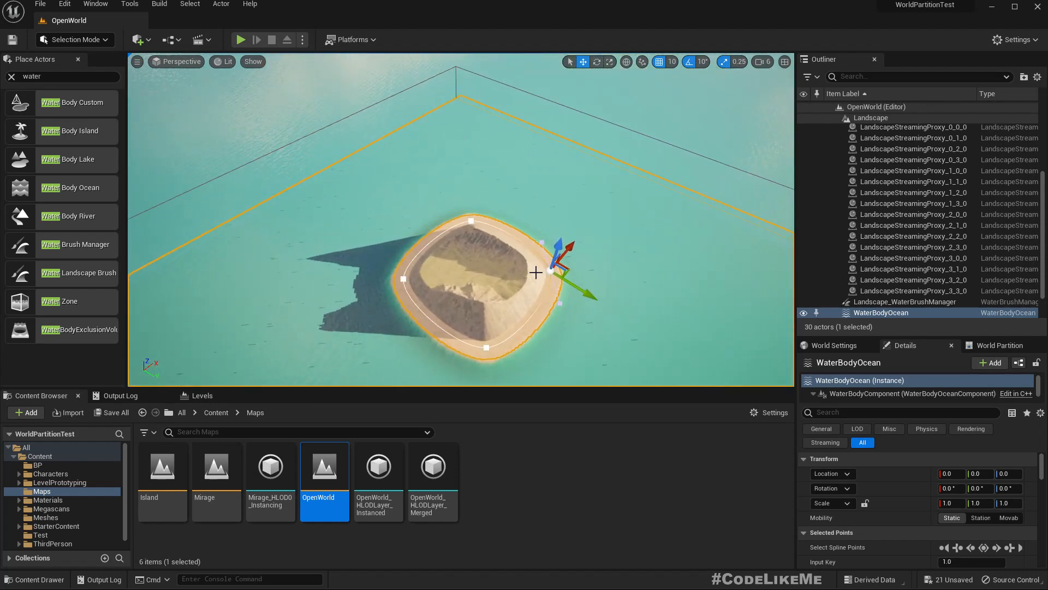
scroll(down, 3)
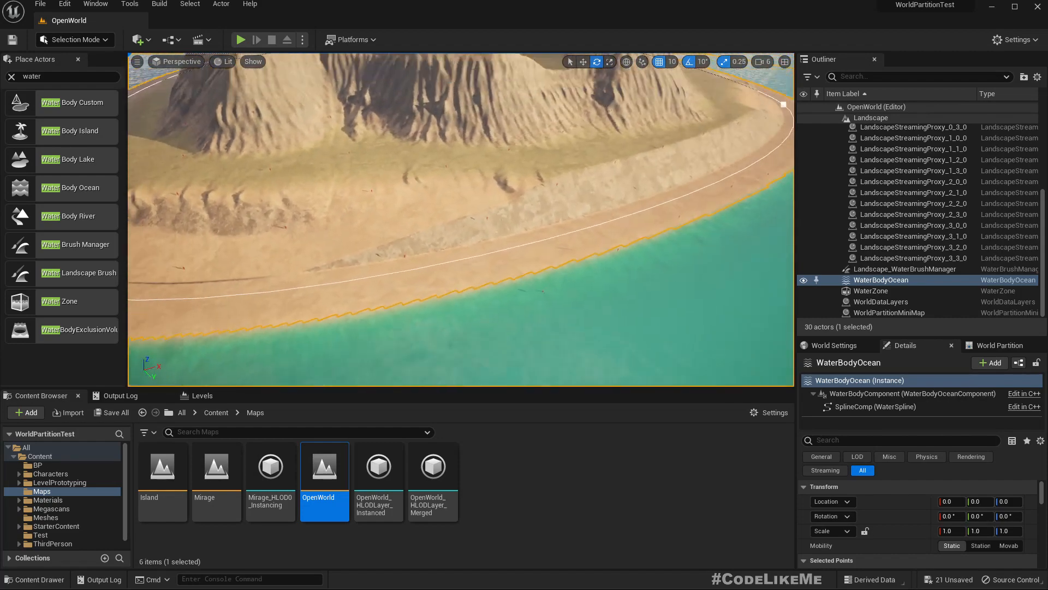
Add a shoreline spline point and move the west-beach point out to the waterline.
right_click(564, 271)
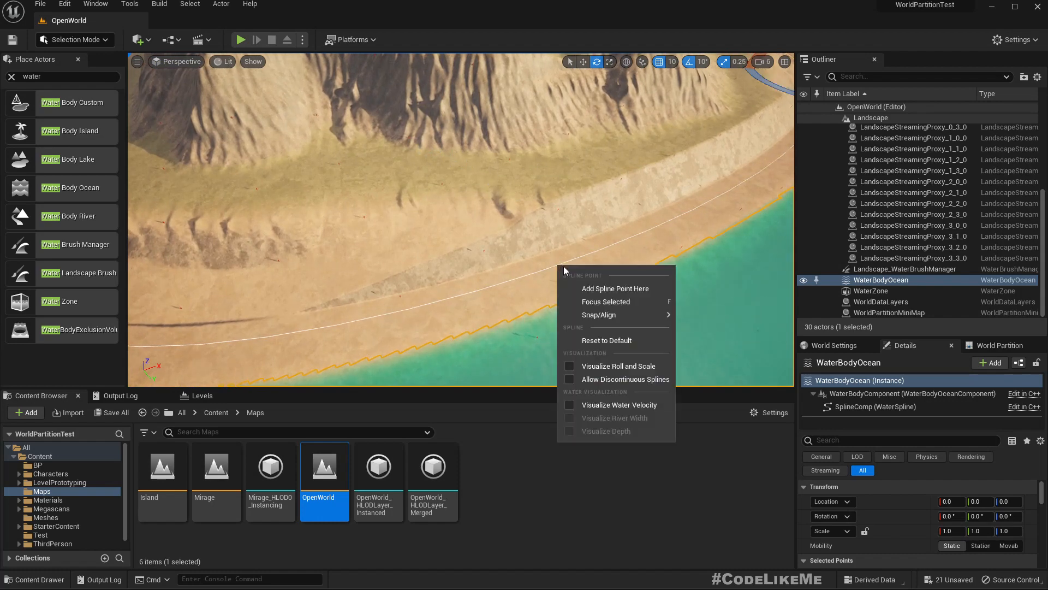
click(615, 288)
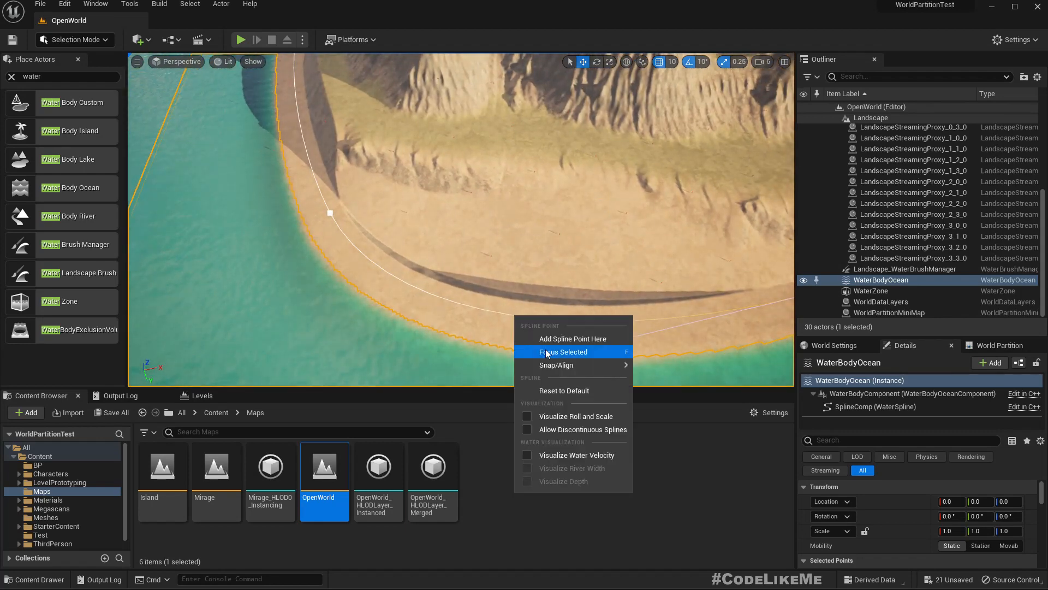
click(563, 351)
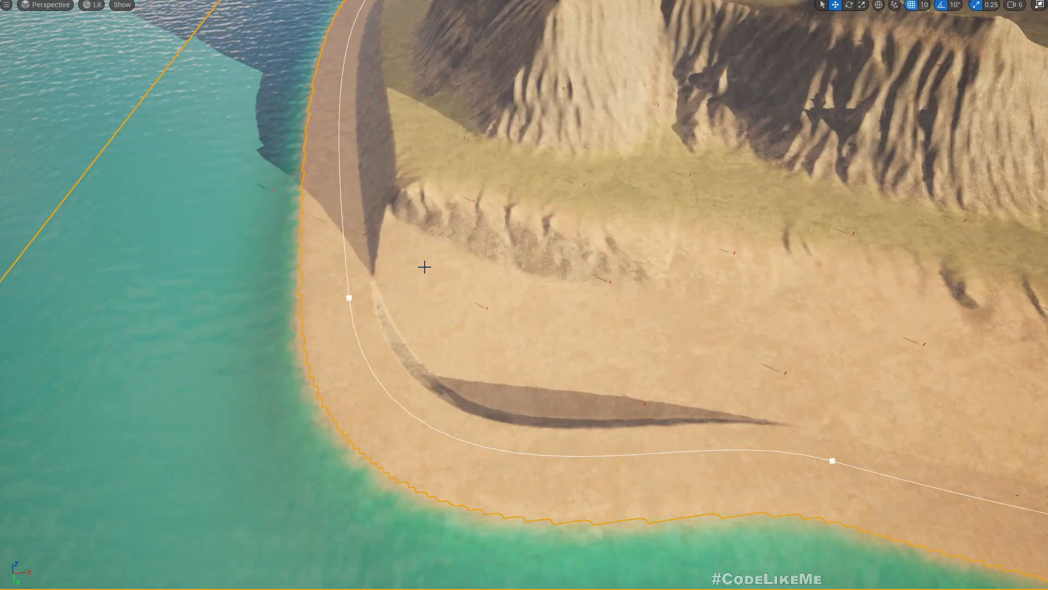
click(349, 297)
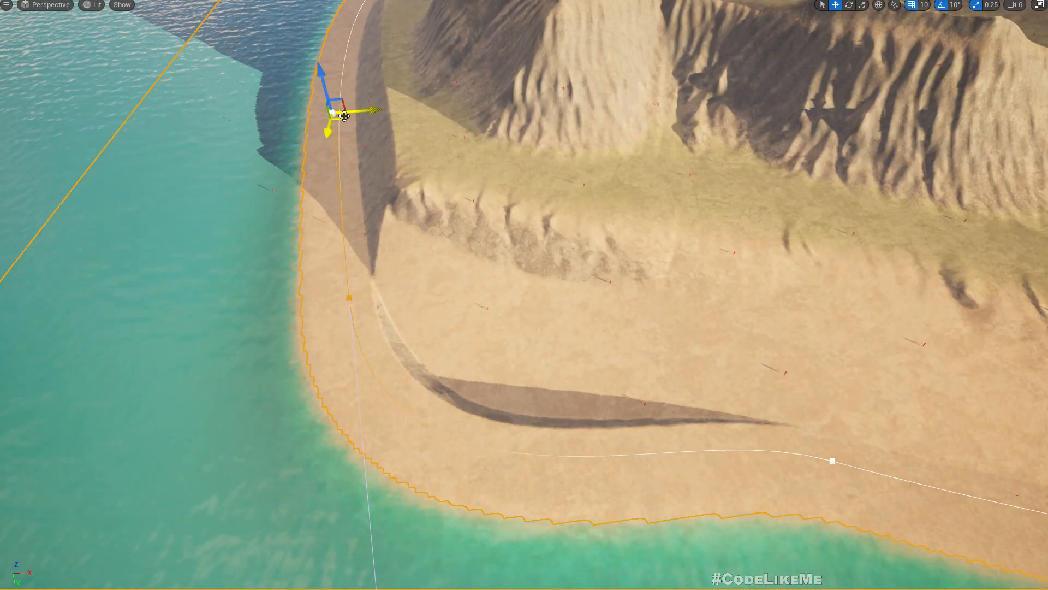
drag(343, 116, 341, 231)
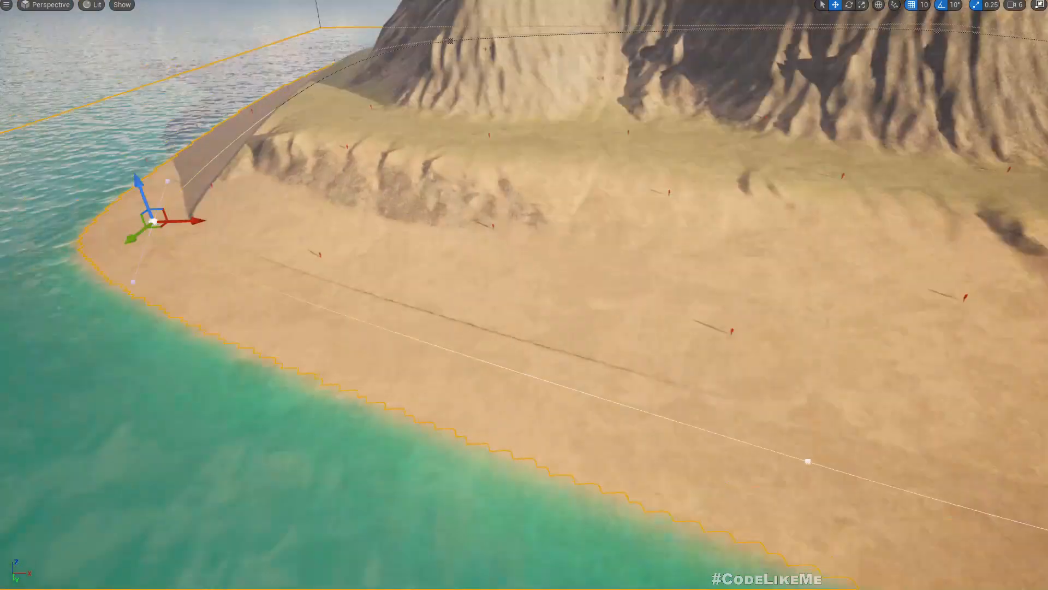
Add another shoreline spline point and pull points in toward the beach edge.
right_click(373, 361)
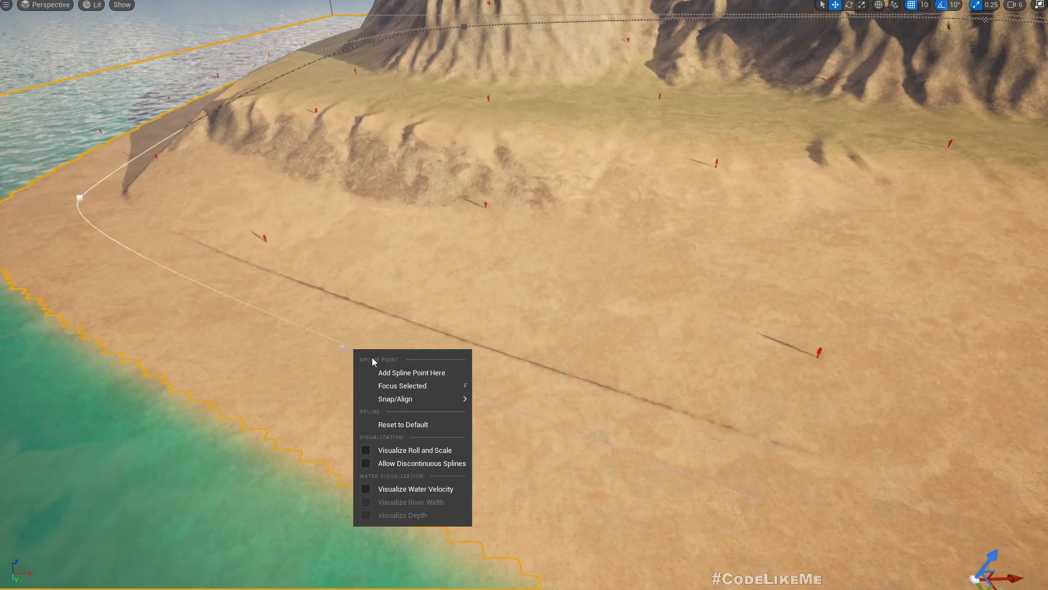
click(410, 372)
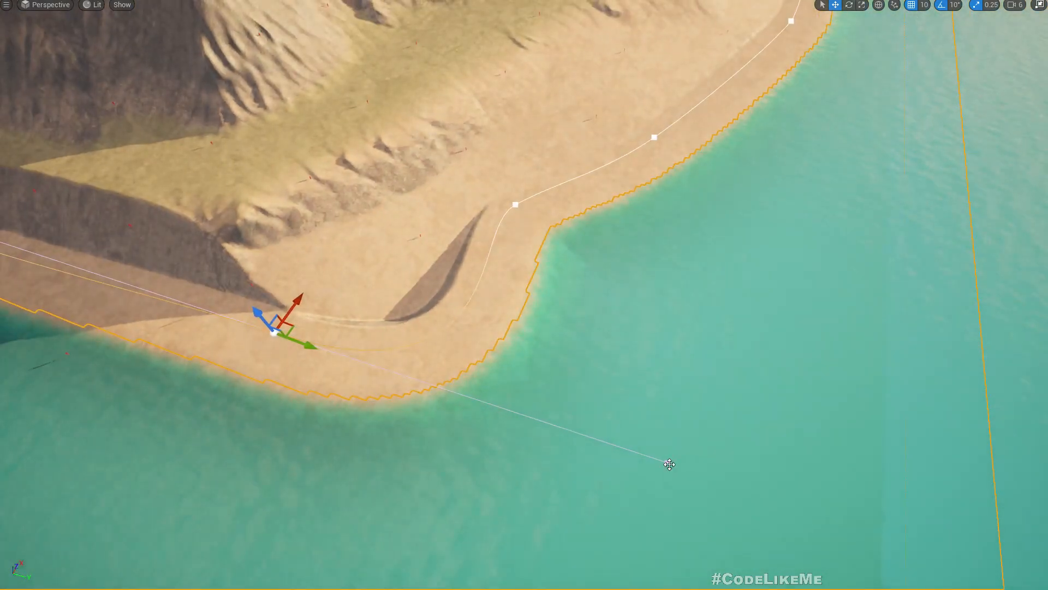
drag(276, 330, 675, 458)
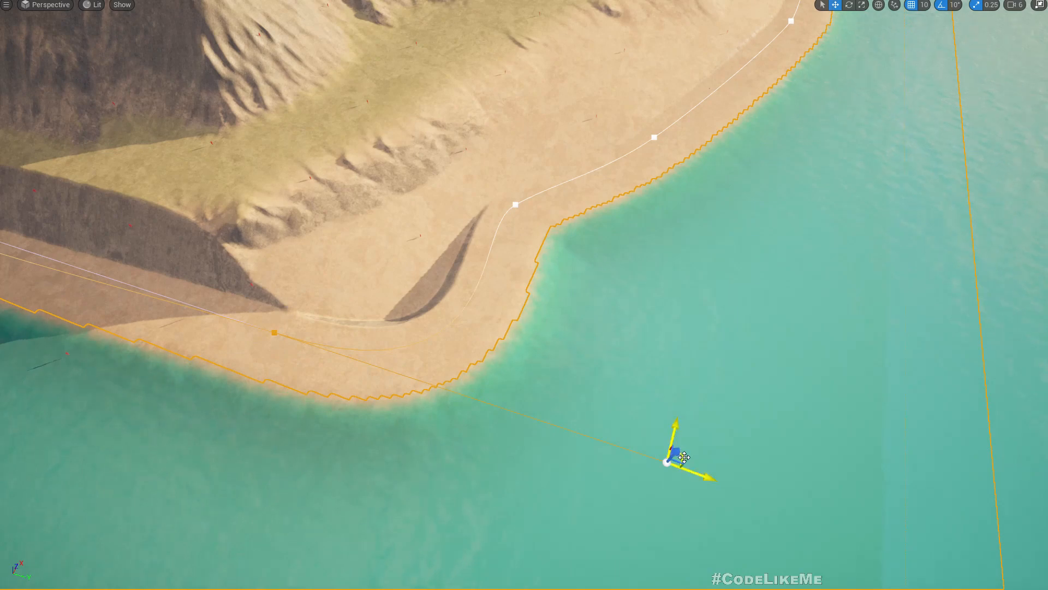
drag(674, 457, 487, 294)
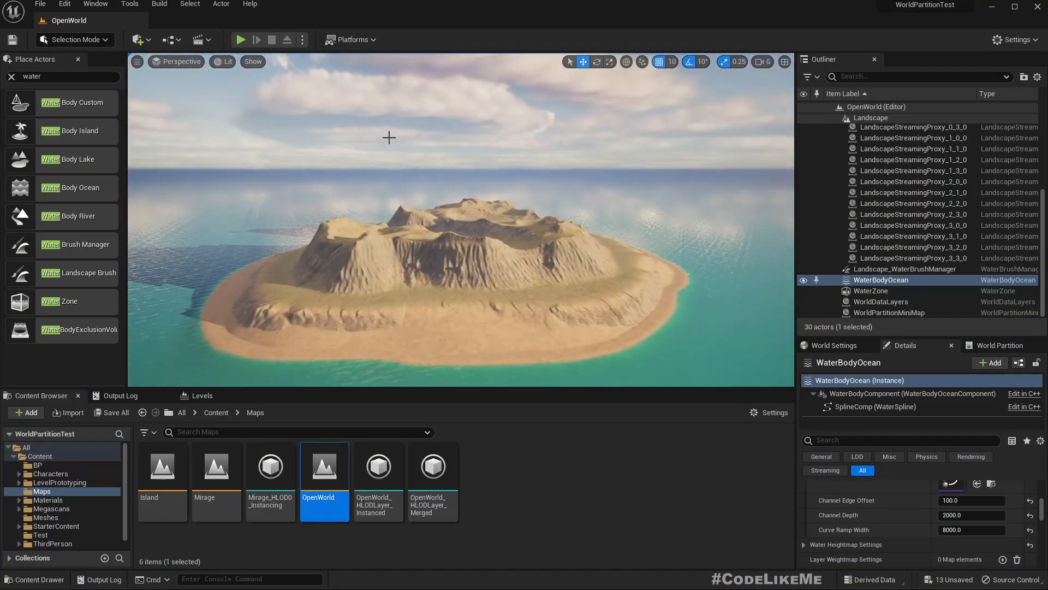
key(F11)
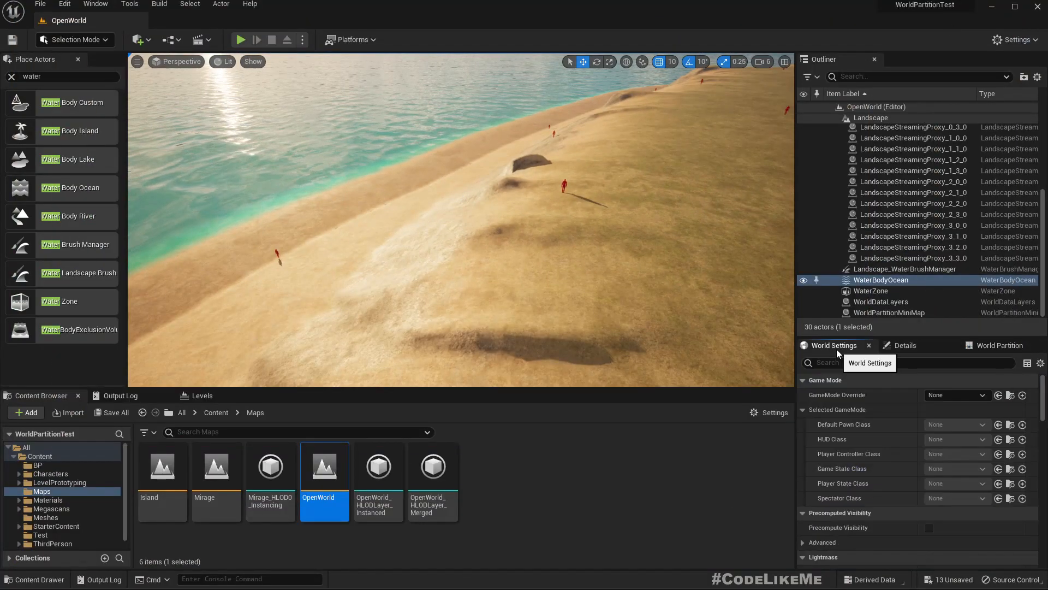
Set GameMode Override to BP_ThirdPersonGameMode in World Settings and save all.
click(957, 395)
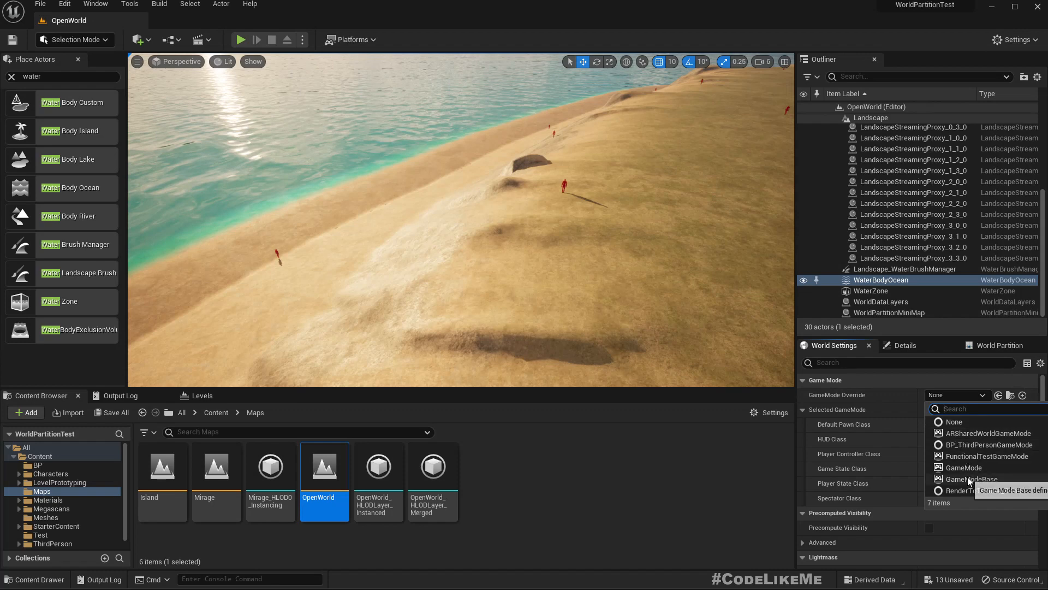
click(989, 445)
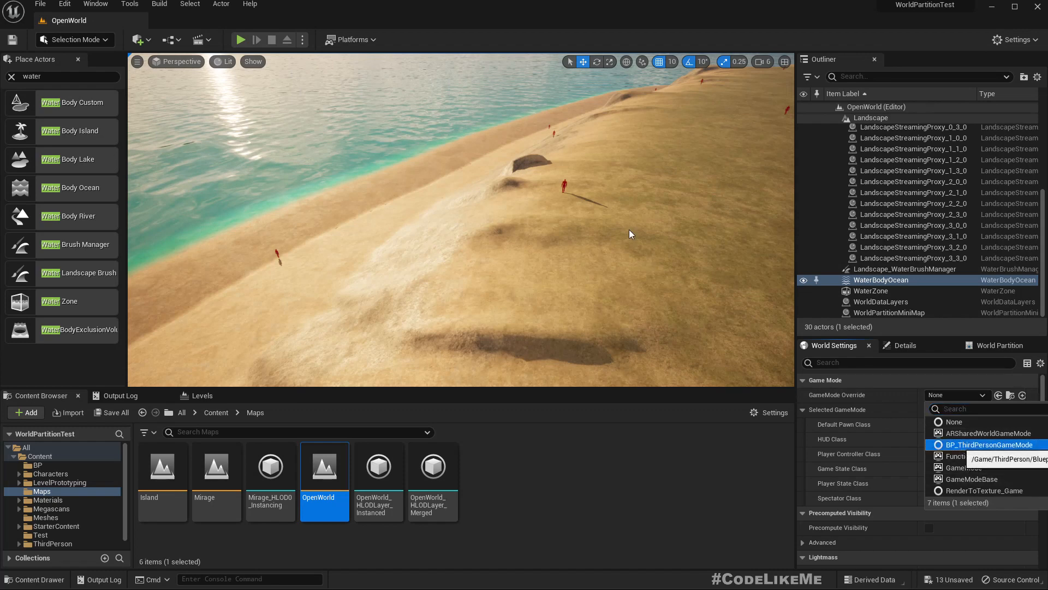
click(982, 445)
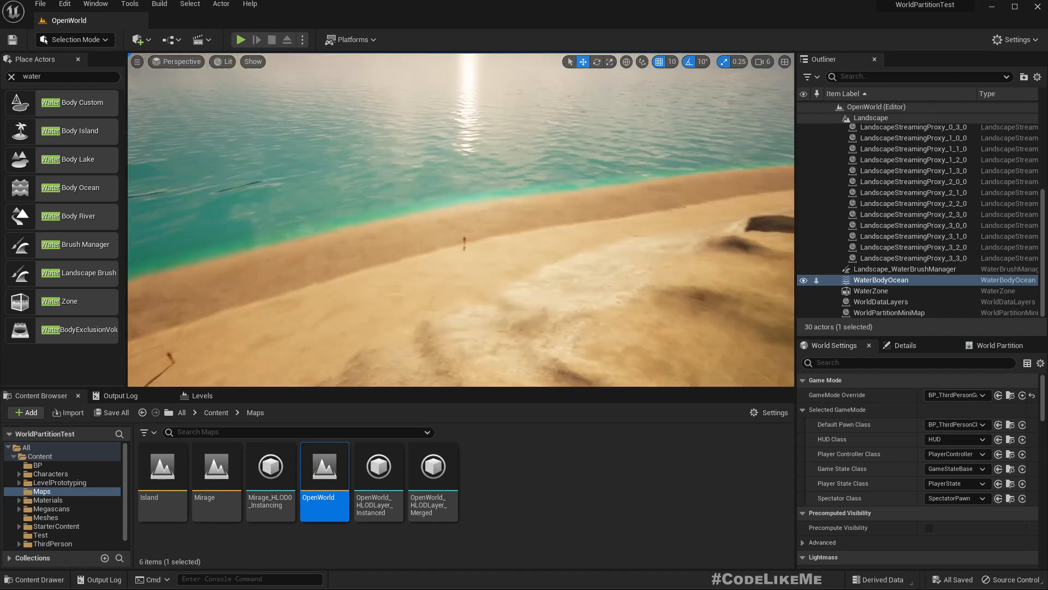
click(240, 39)
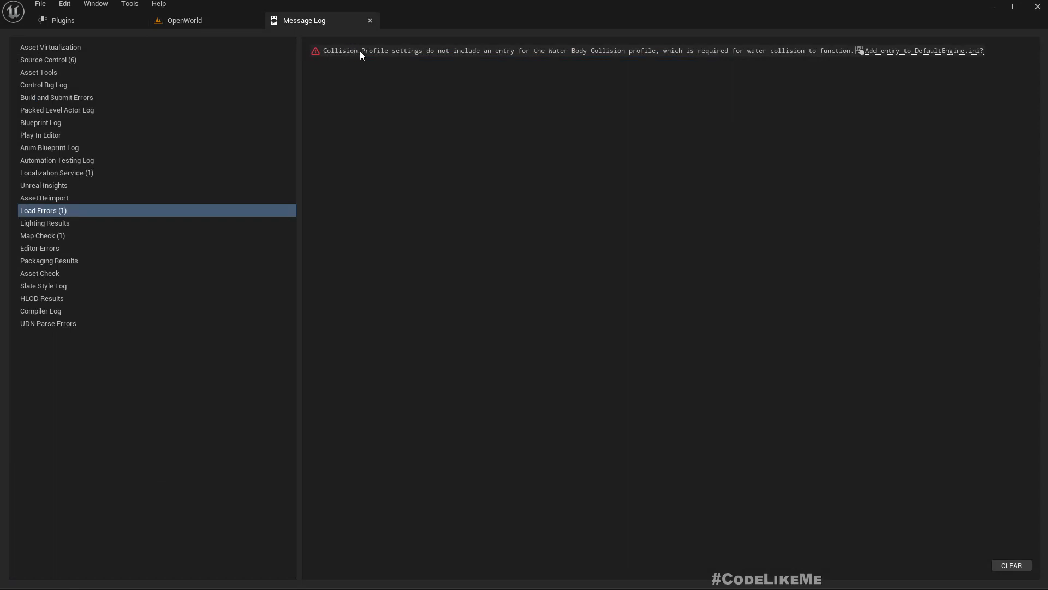
mouse_move(539, 58)
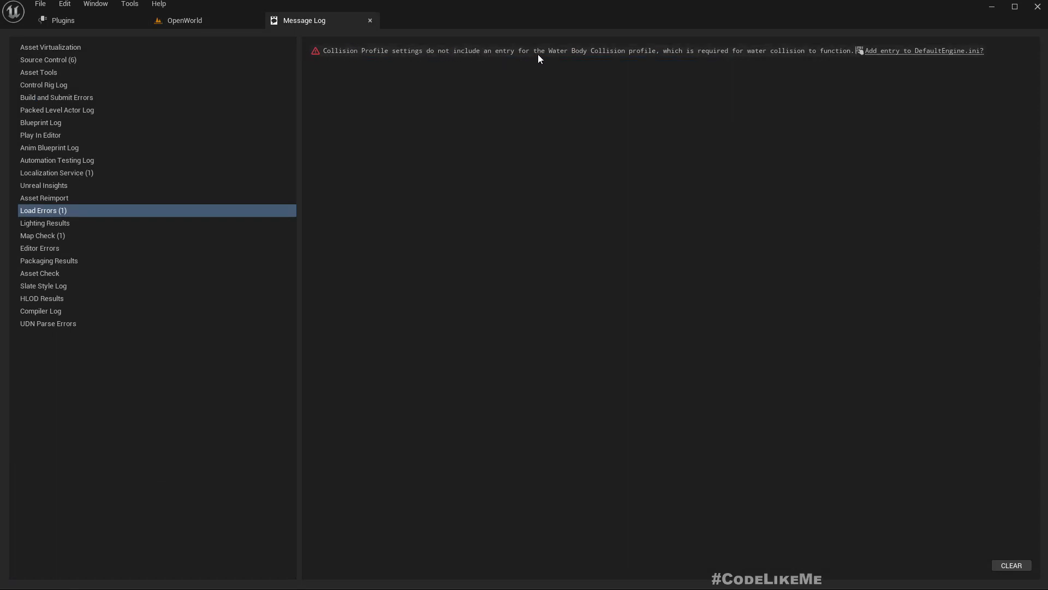
mouse_move(589, 61)
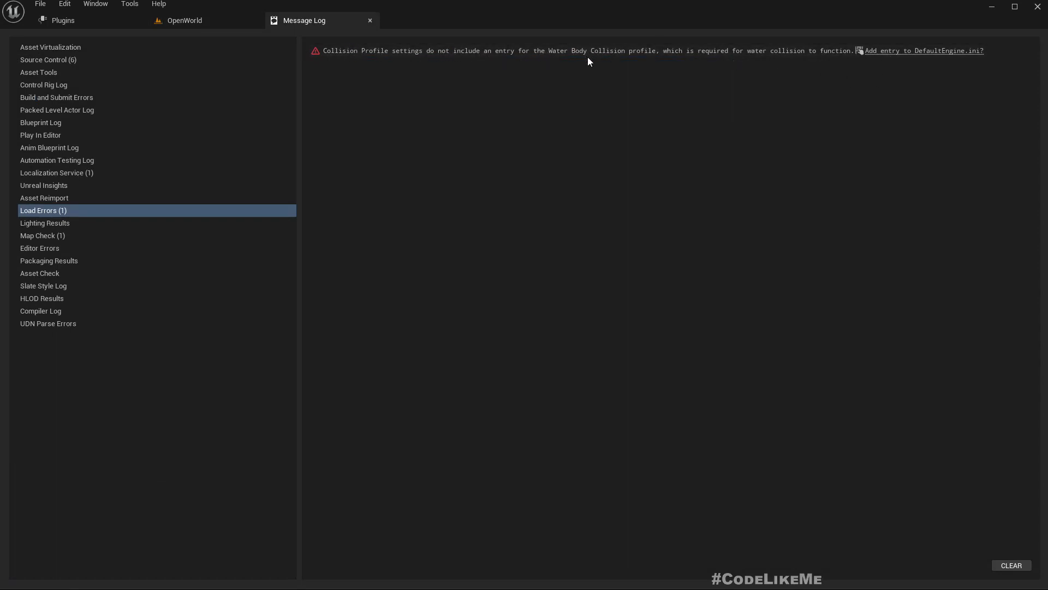
mouse_move(700, 60)
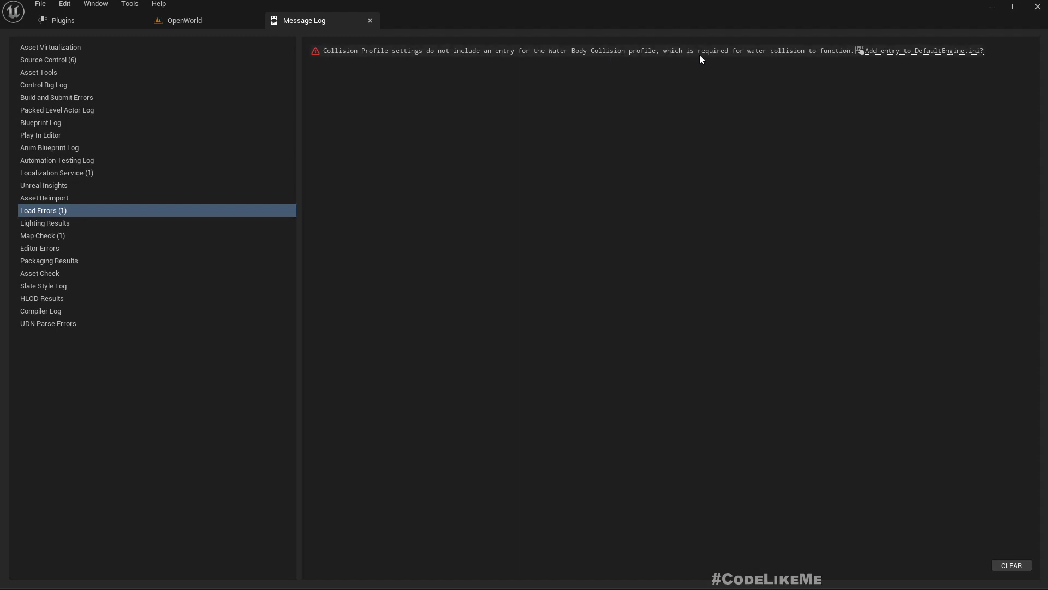
mouse_move(899, 53)
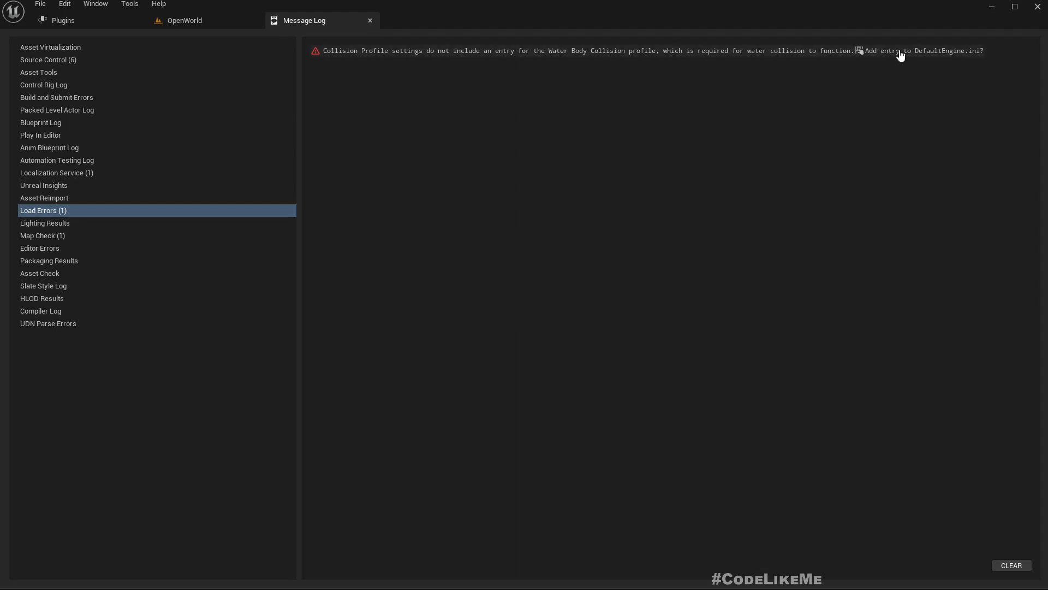
Add the missing Water Body Collision profile entry to DefaultEngine.ini.
click(184, 20)
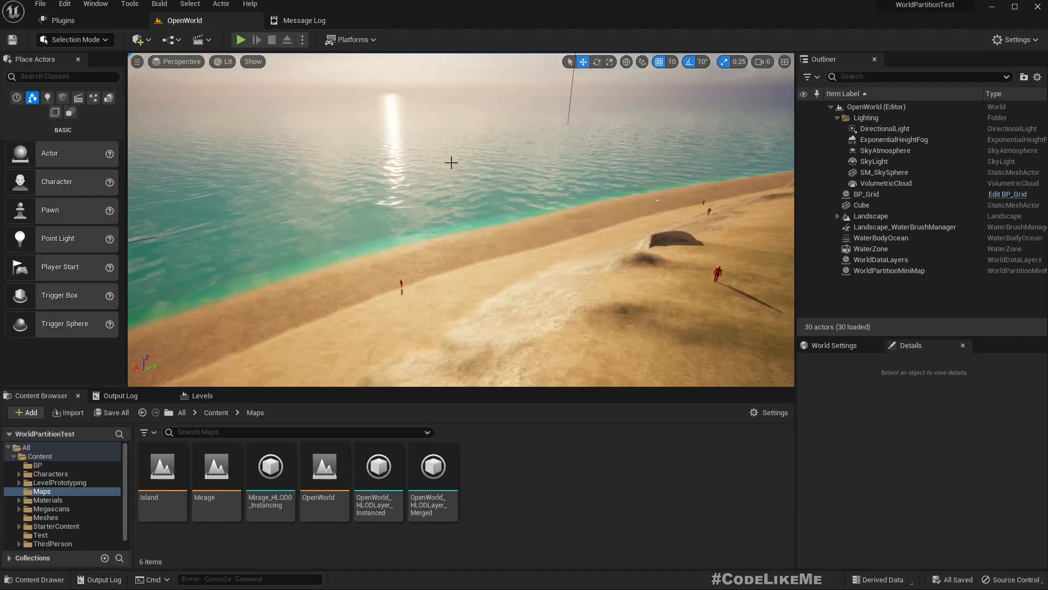
click(881, 238)
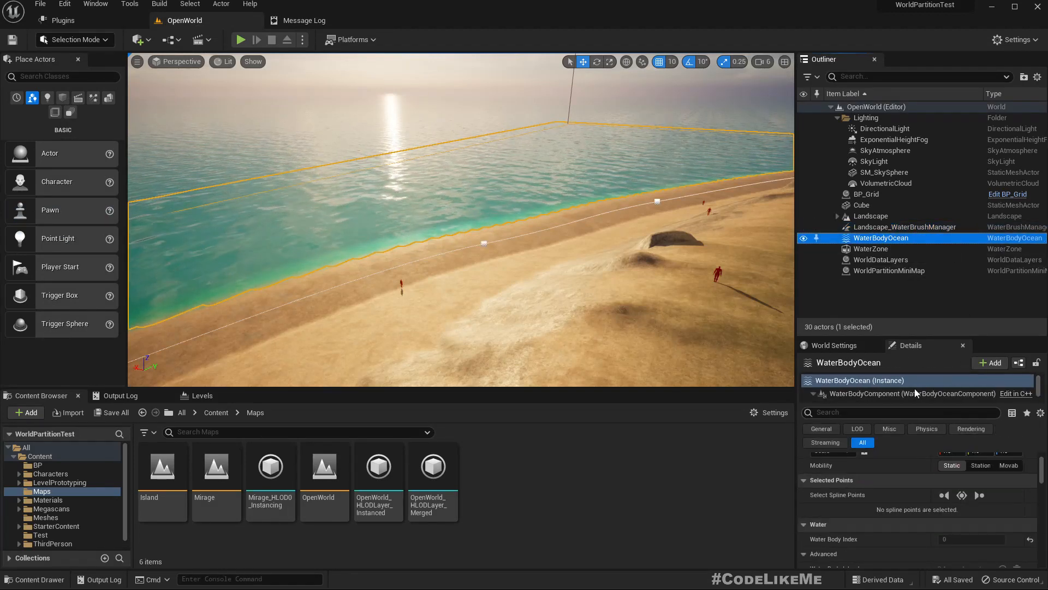
click(824, 393)
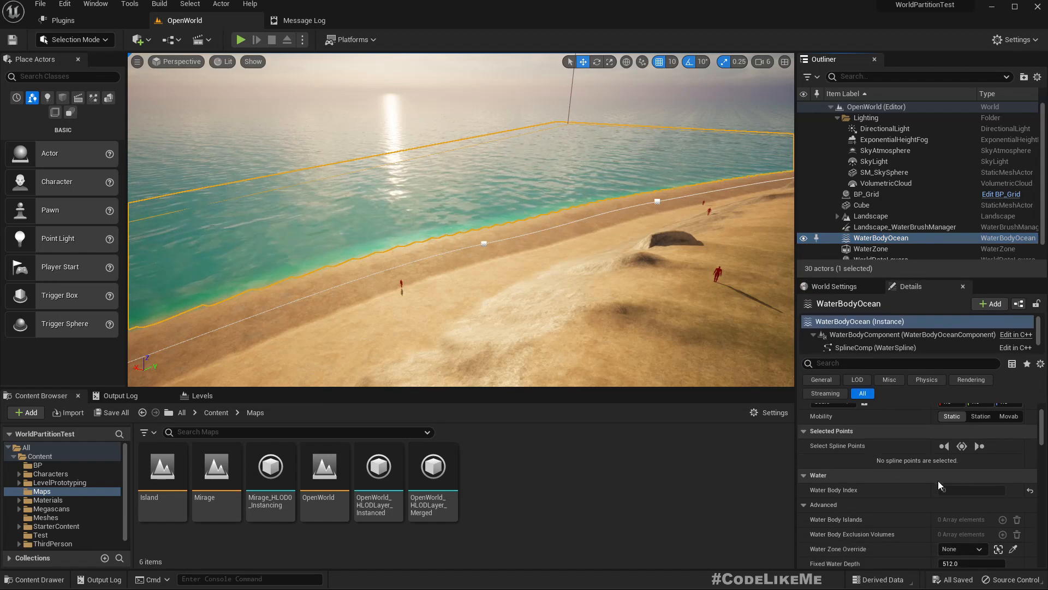
scroll(down, 3)
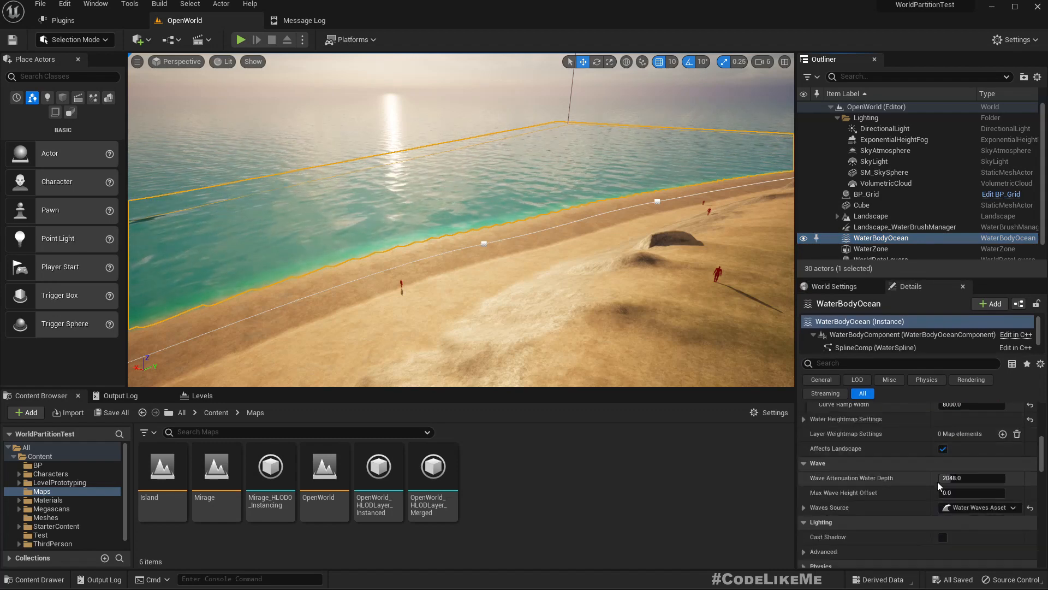
scroll(down, 3)
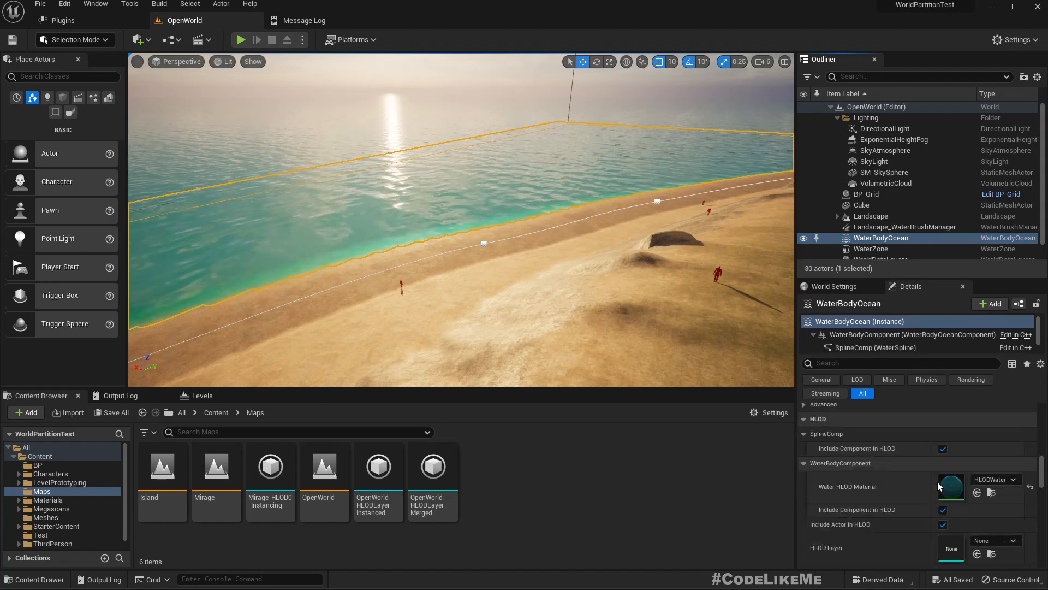
scroll(down, 3)
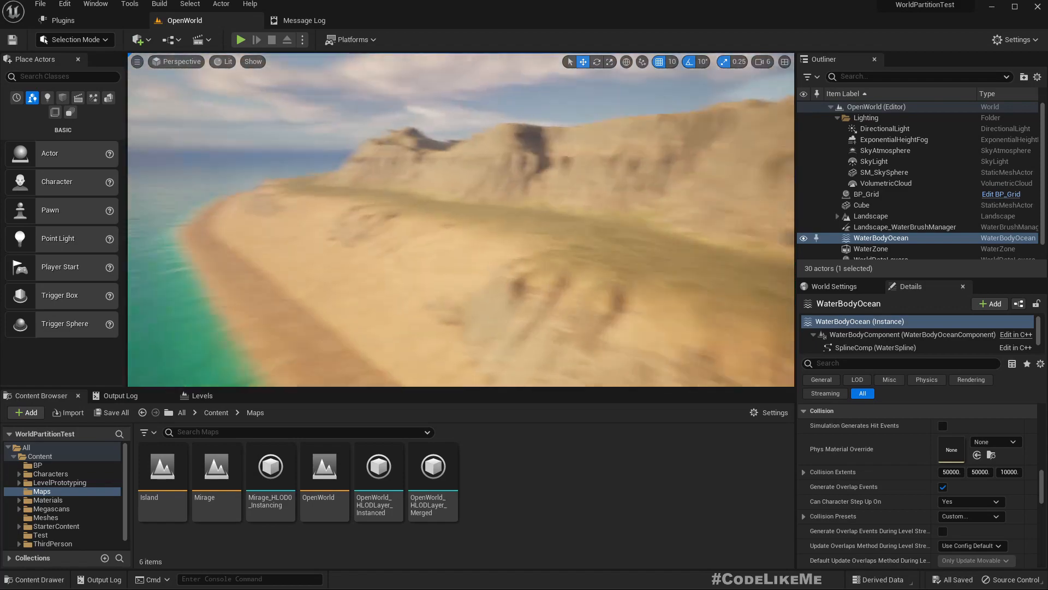
Run the level in play mode and take mouse control of the game view.
key(F11)
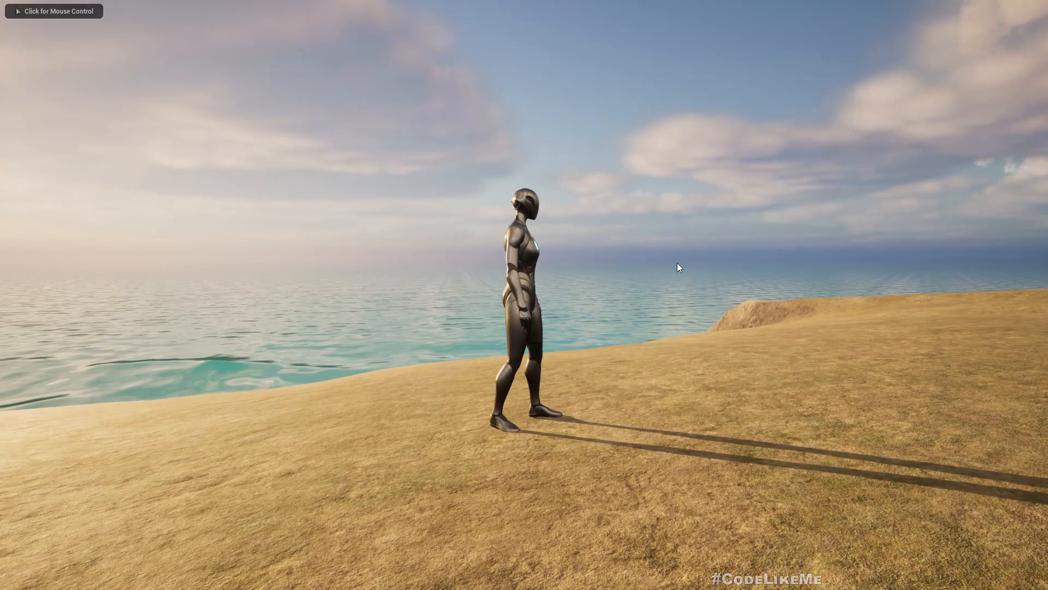
click(54, 11)
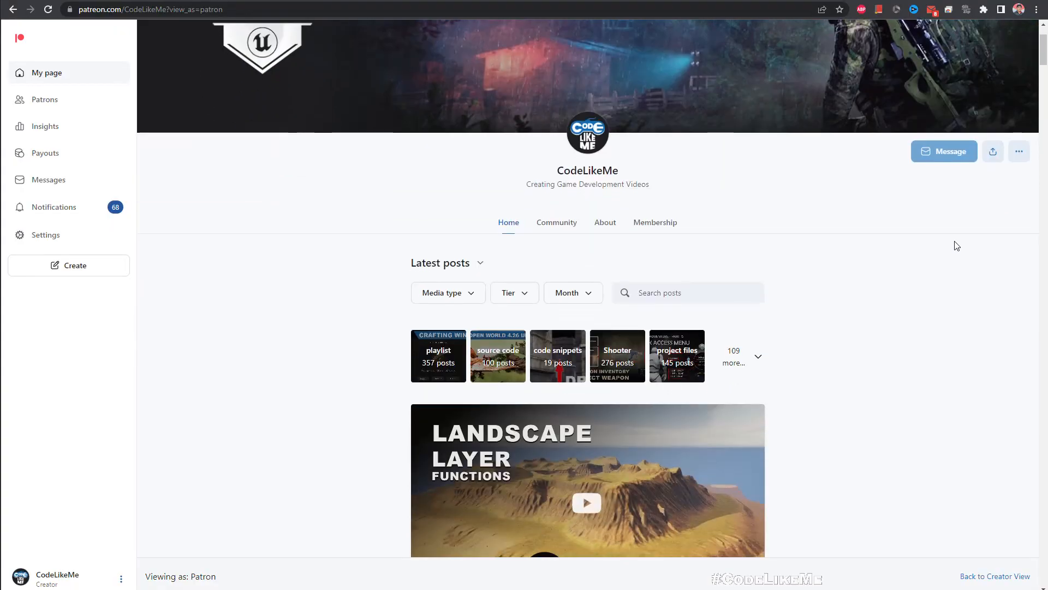
scroll(down, 3)
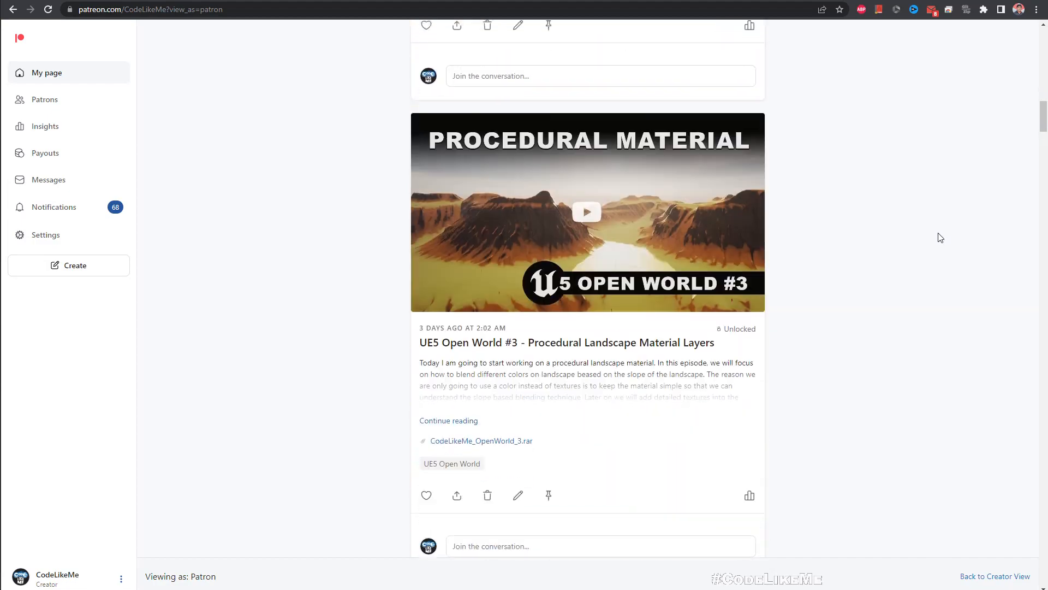
scroll(down, 3)
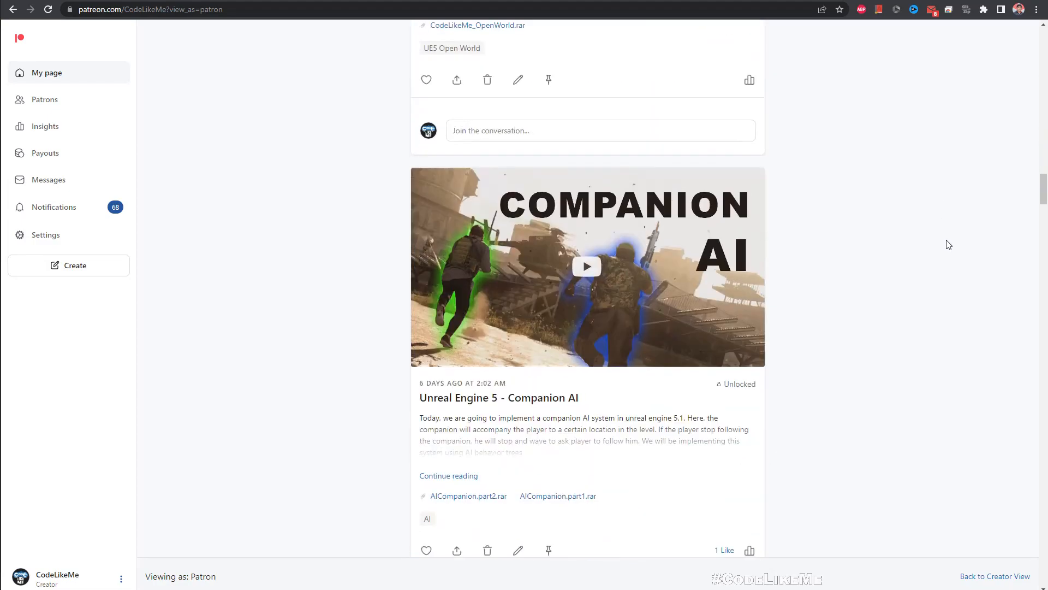
scroll(down, 3)
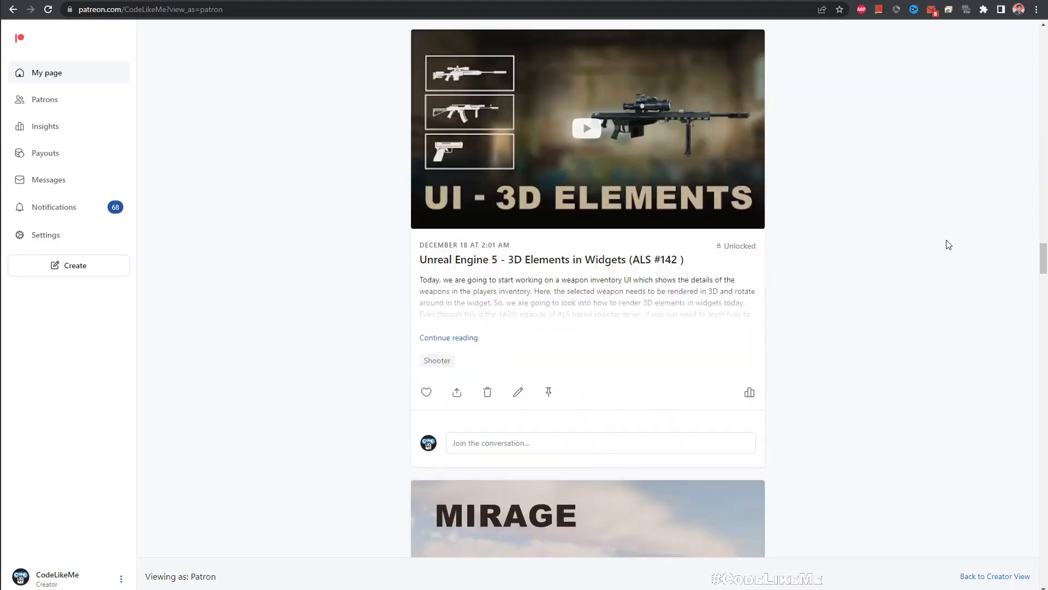
scroll(down, 3)
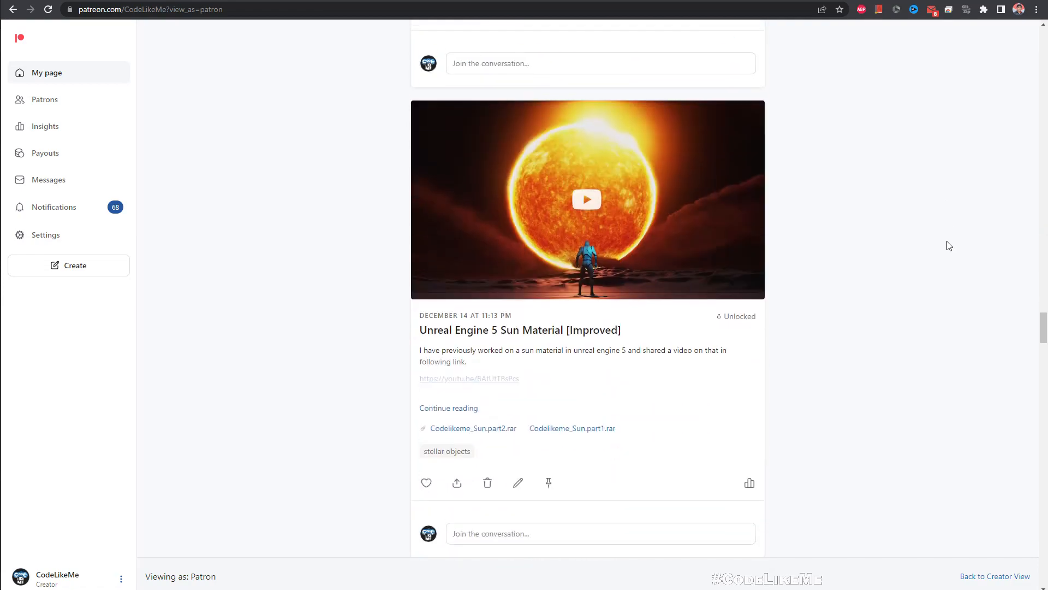
scroll(down, 3)
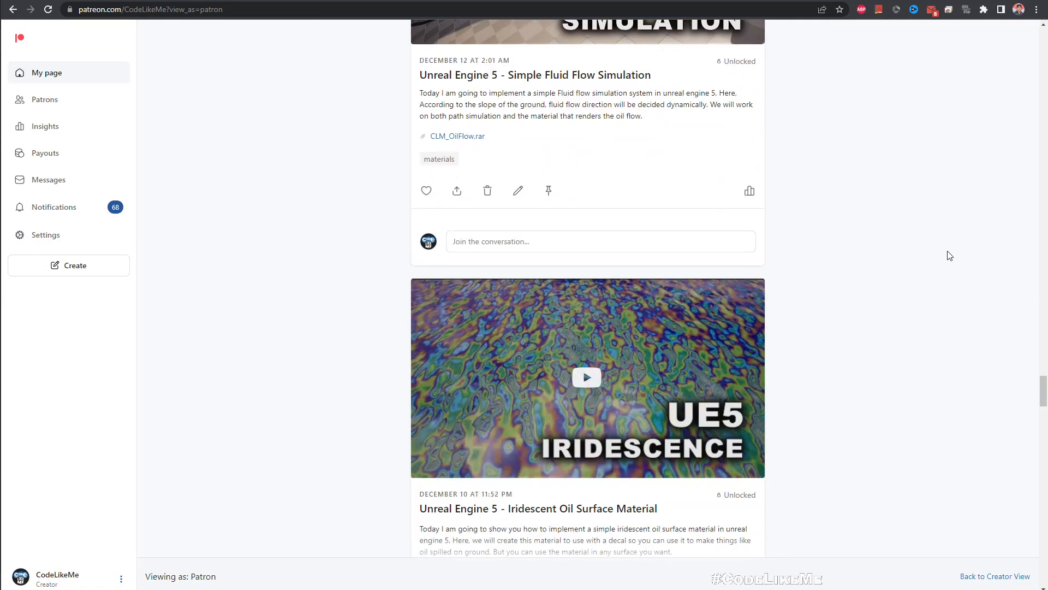
scroll(down, 3)
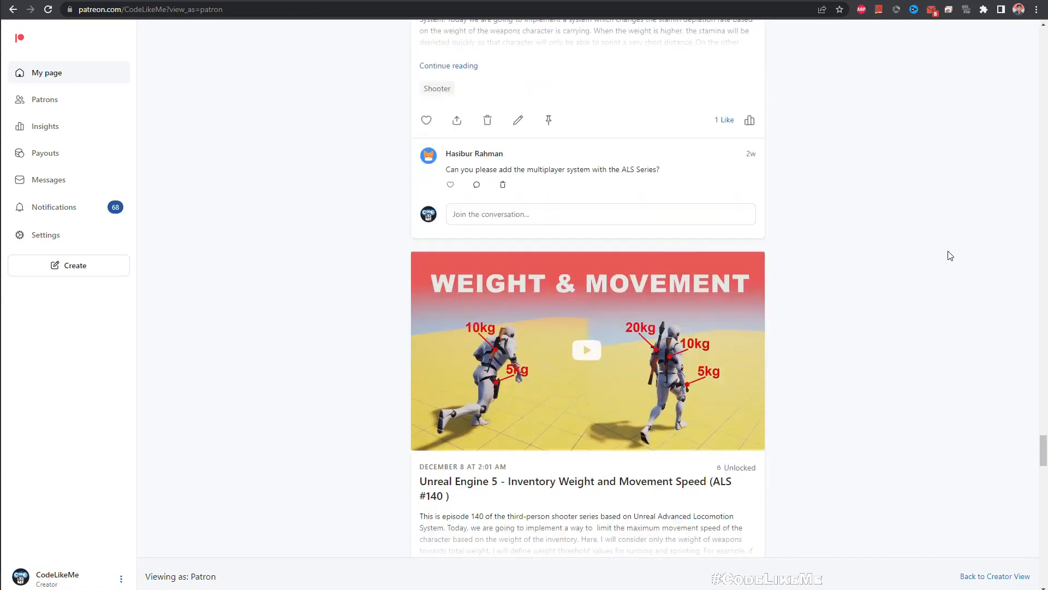